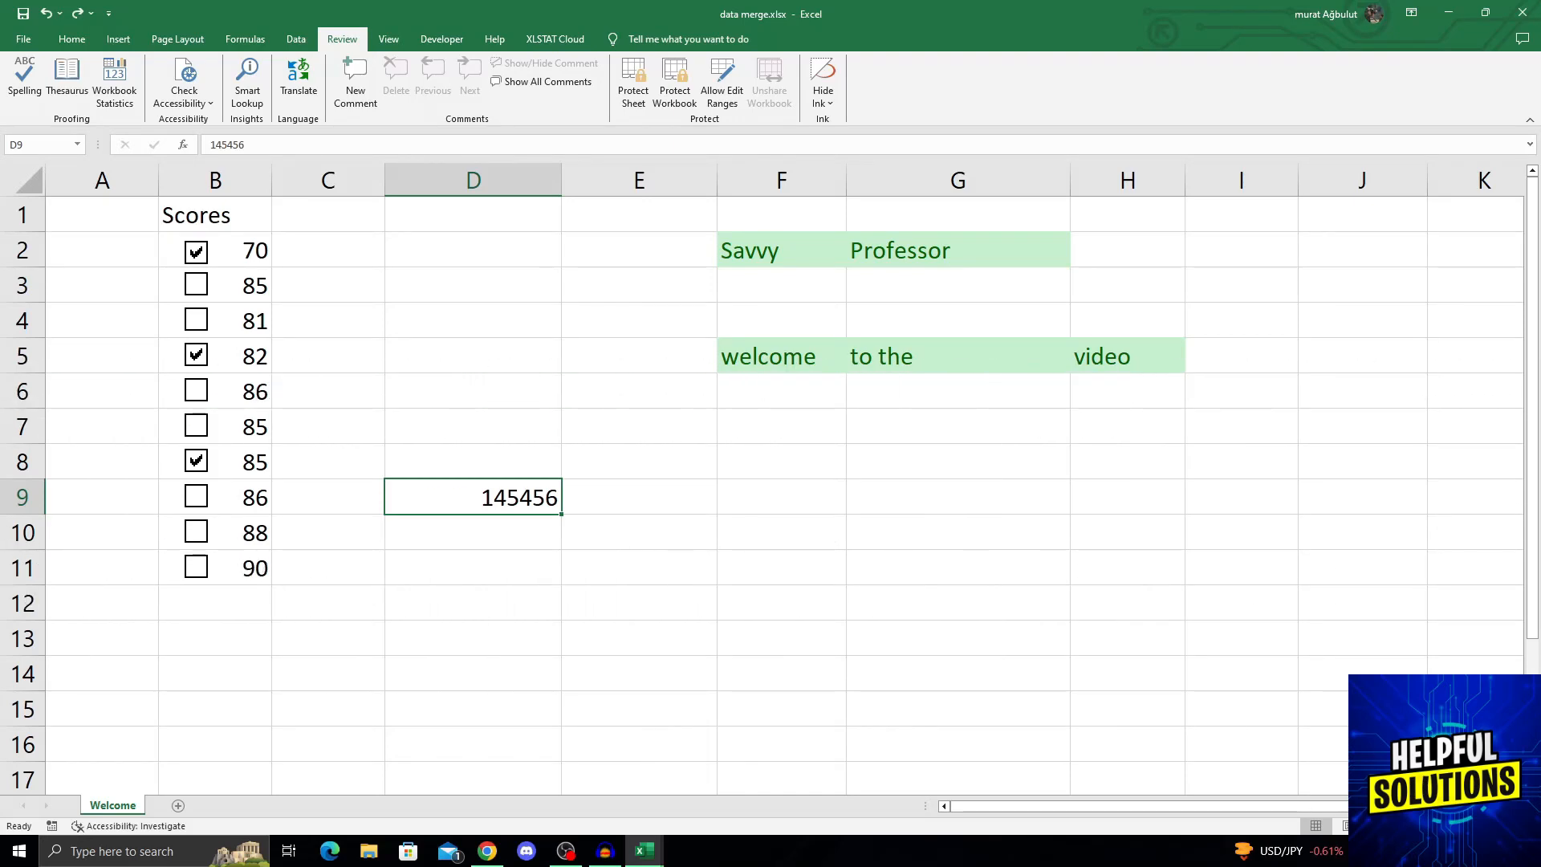
- Show the Home ribbon over the Welcome sheet's Scores list and greeting cells
click(70, 39)
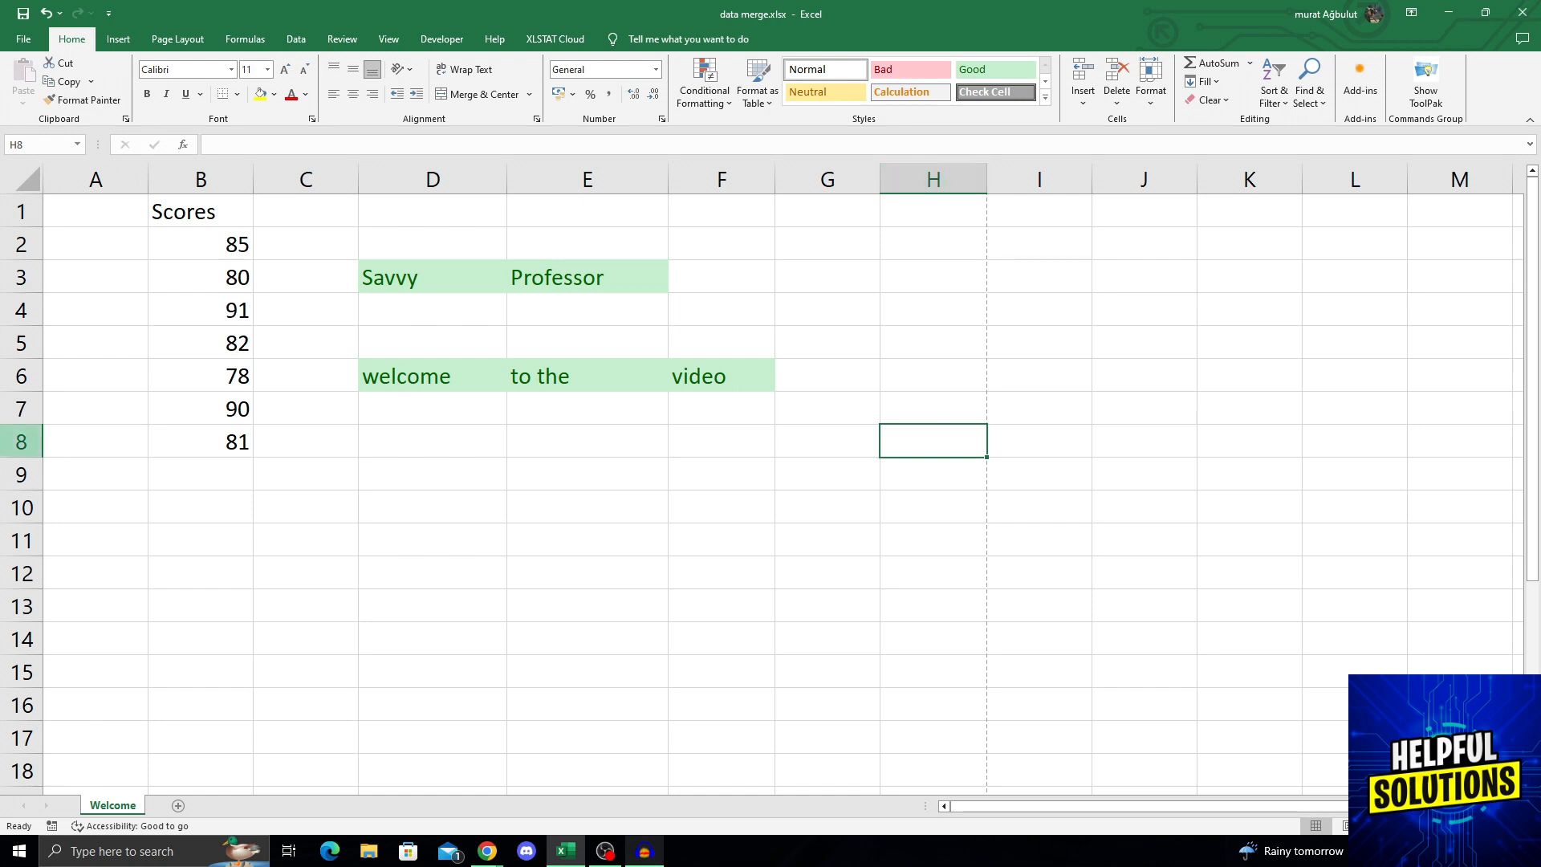
- Select several cells around the Scores list, ending on F9 whose defined name shows in the Name Box
click(827, 439)
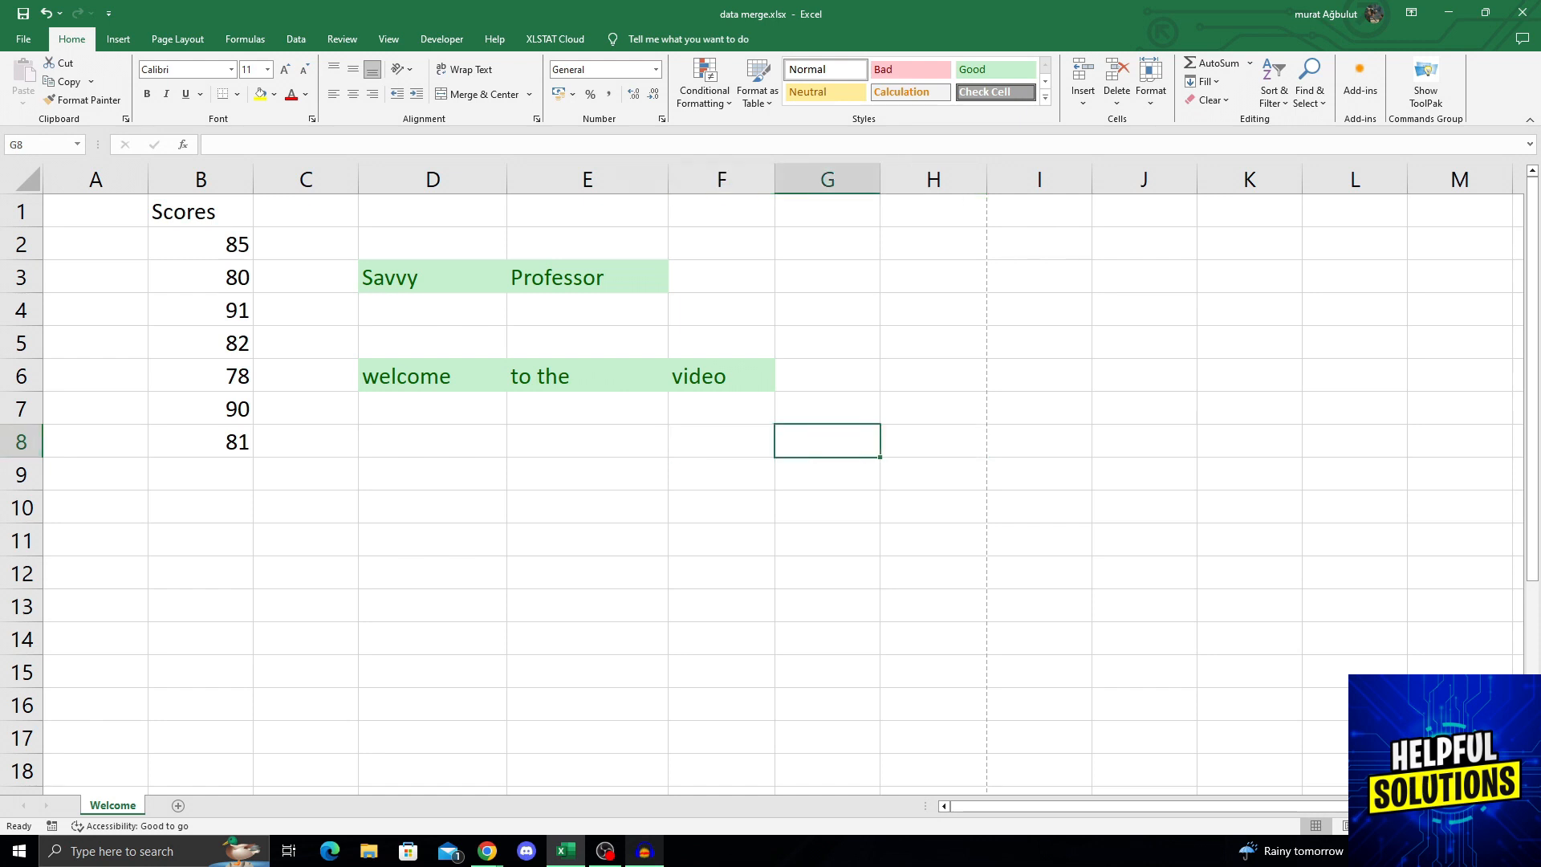
click(826, 539)
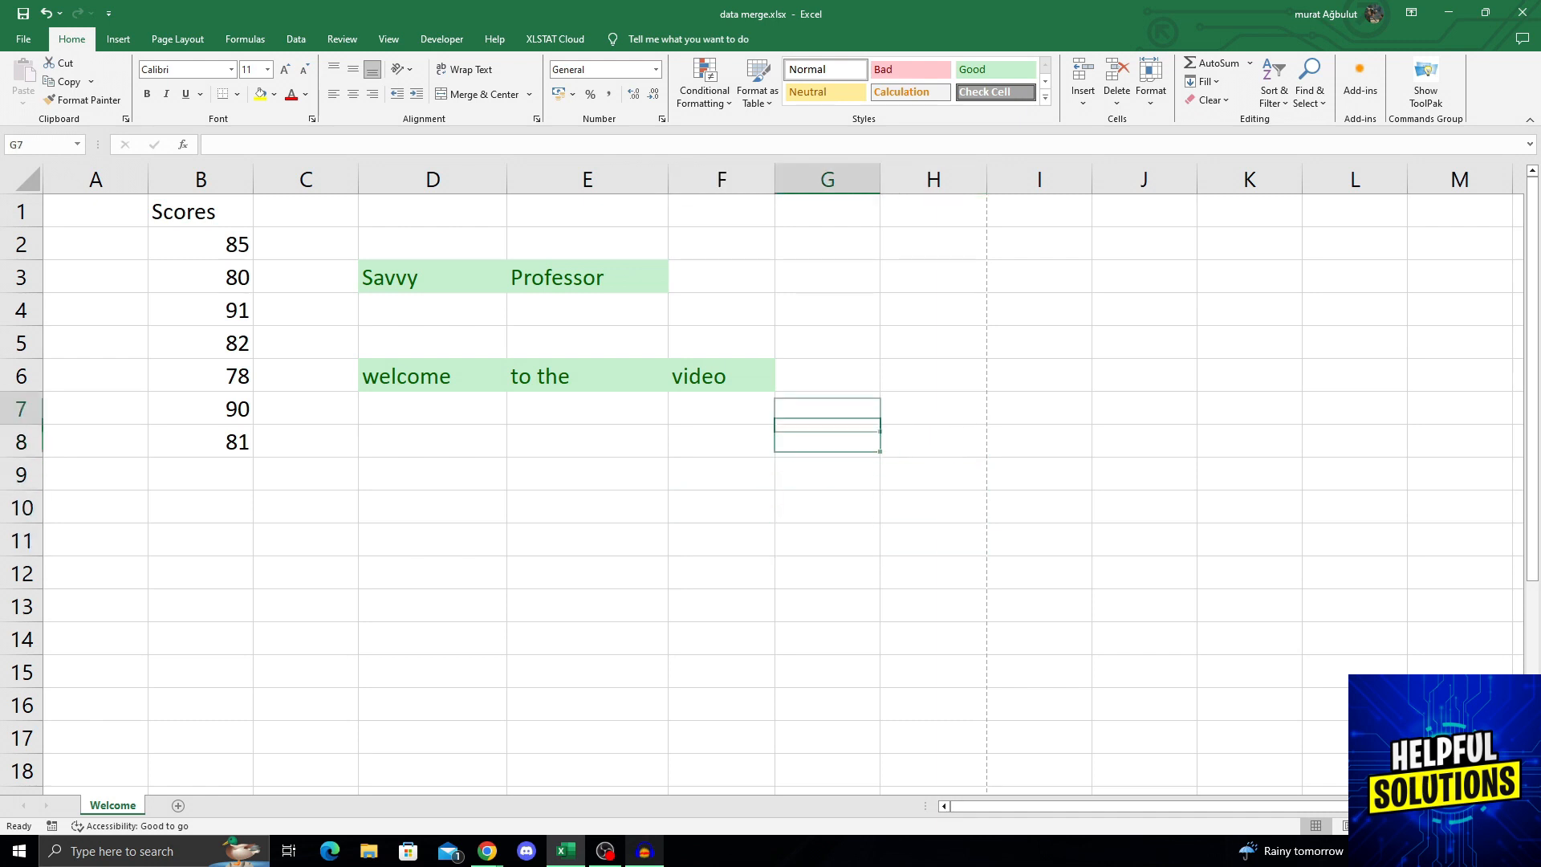
click(588, 475)
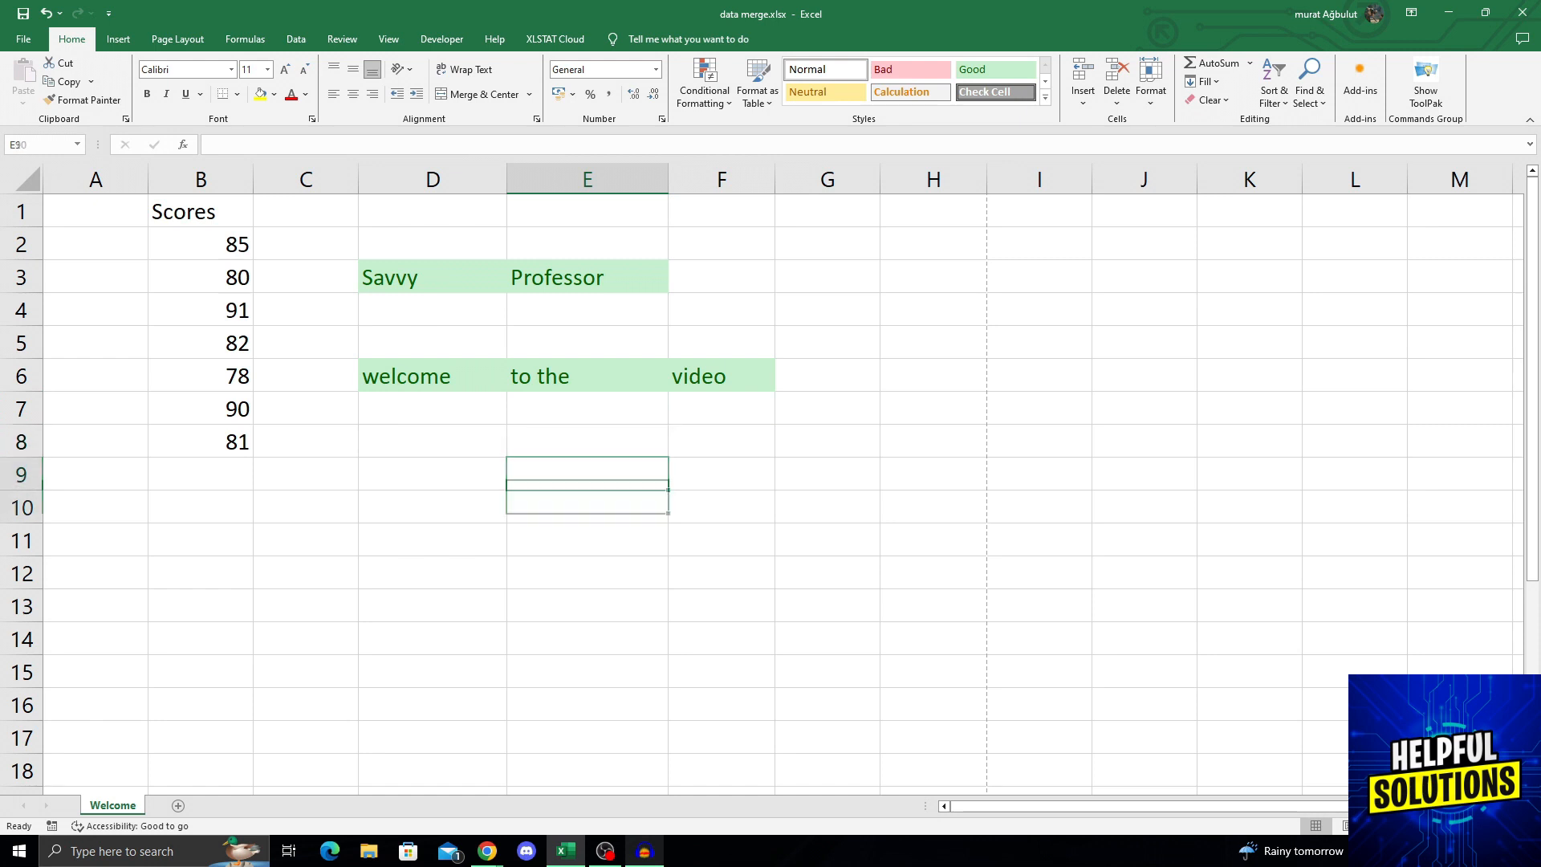
click(827, 540)
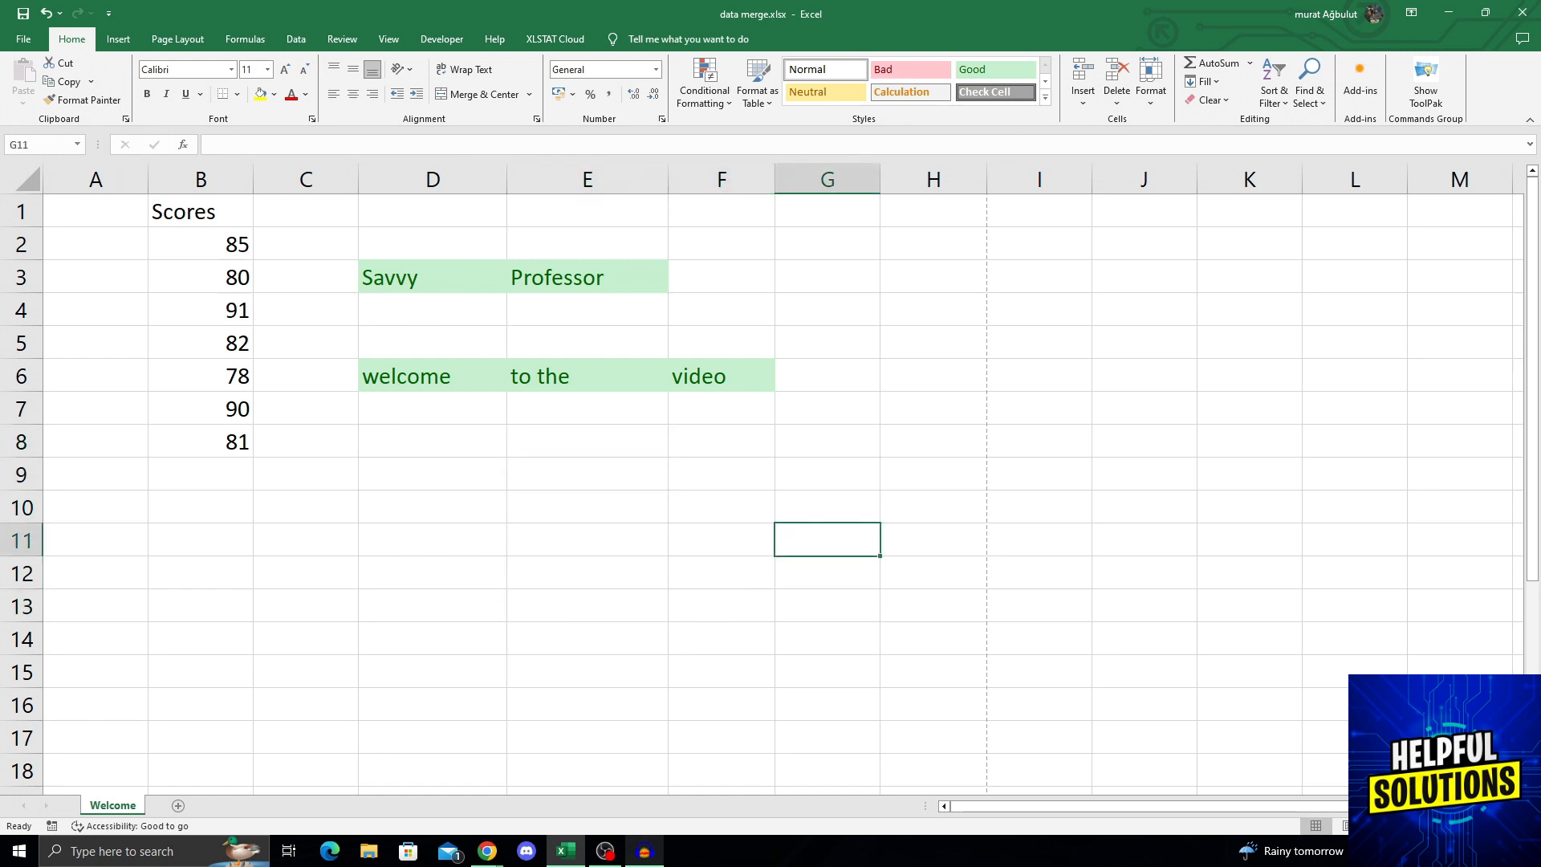
click(931, 308)
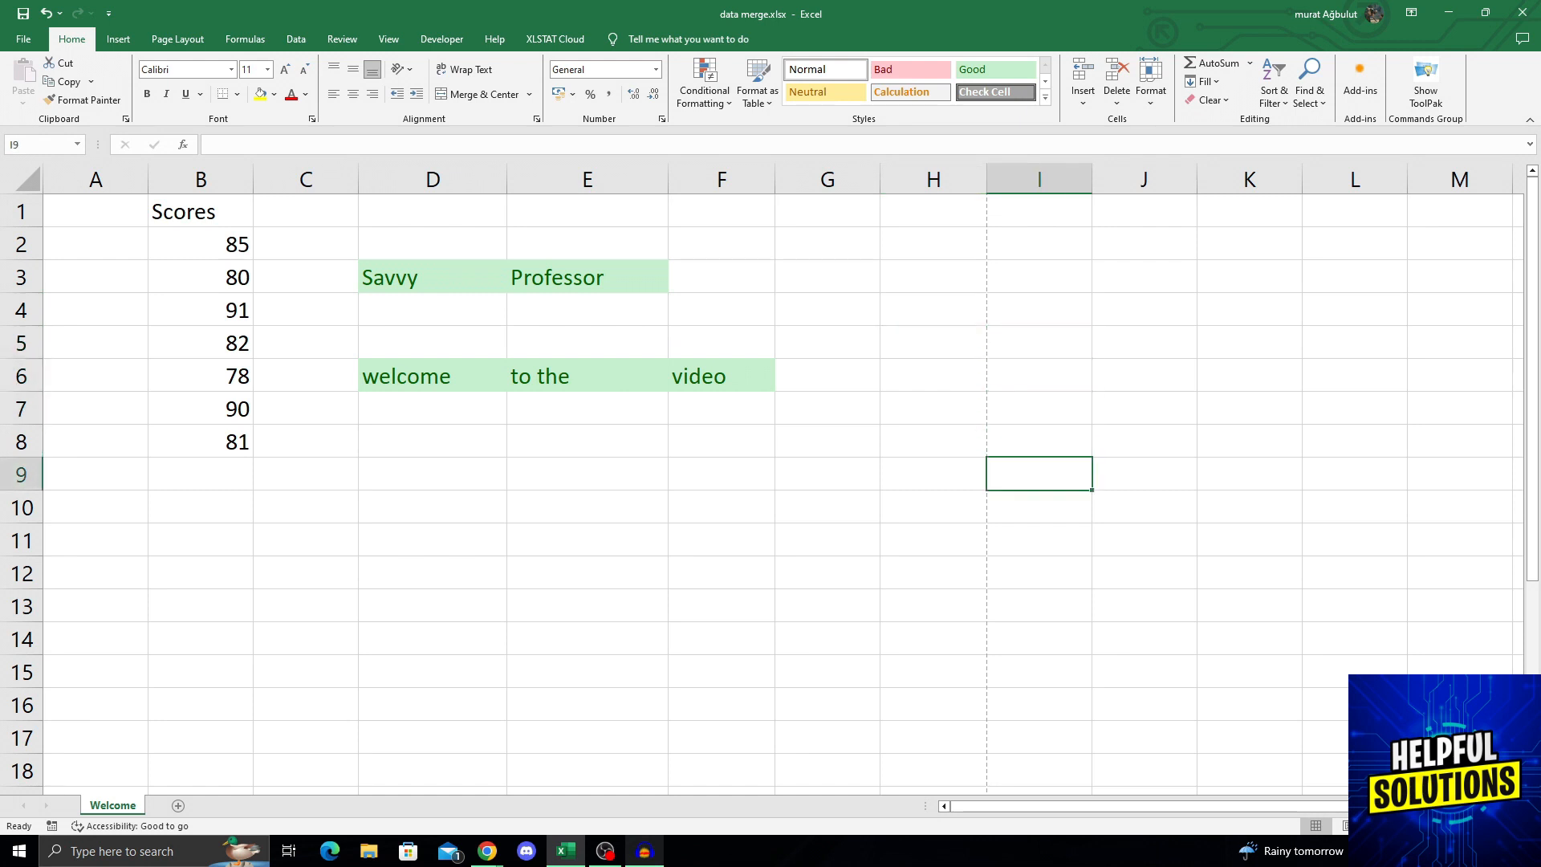
click(244, 39)
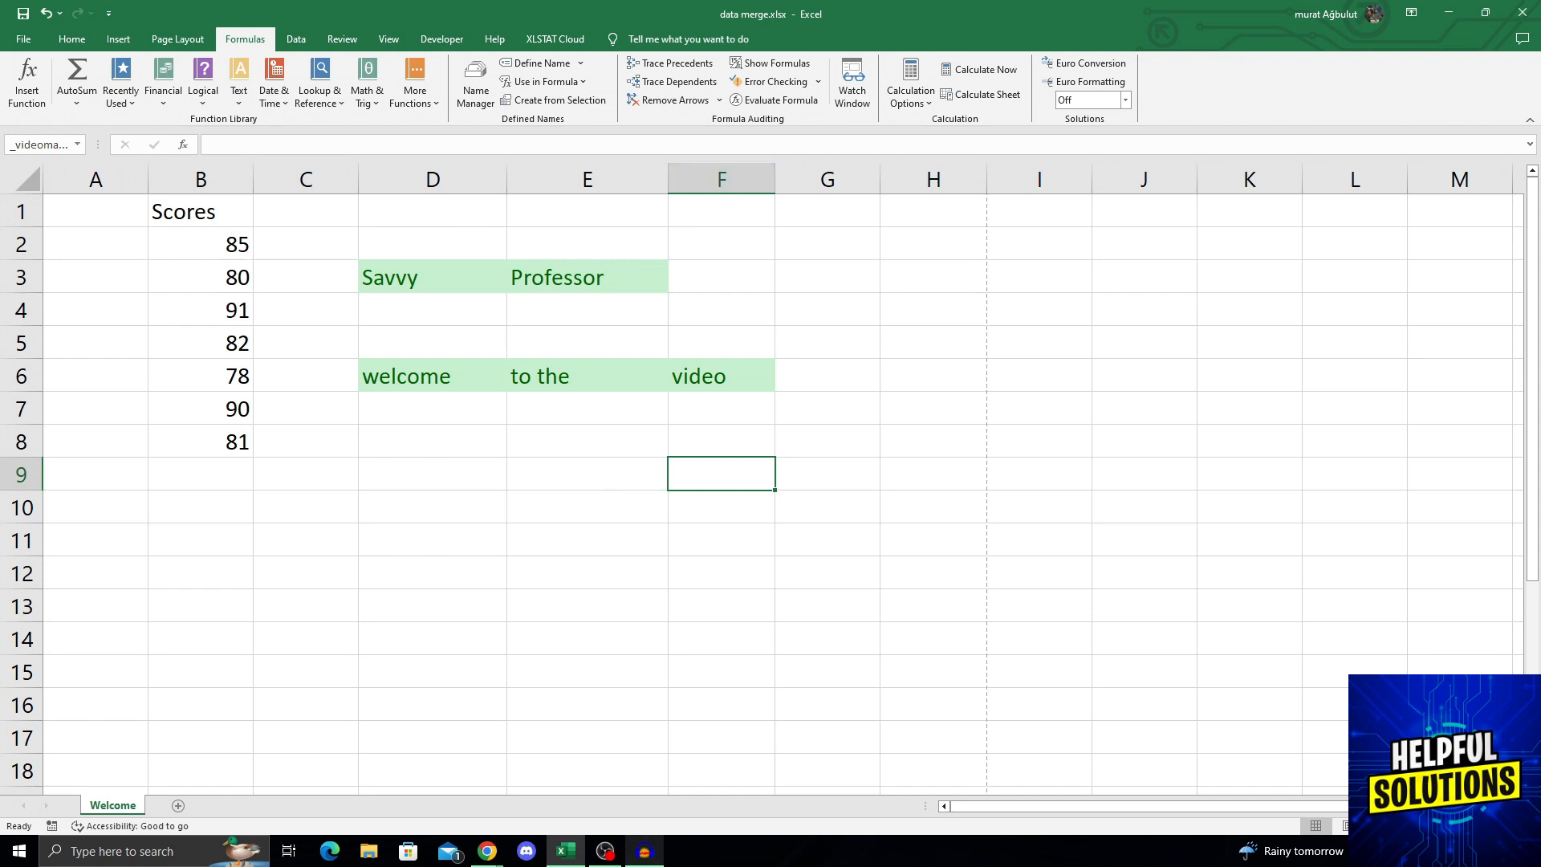
- Select a few sheet cells and return to the Home ribbon's formatting commands
click(76, 144)
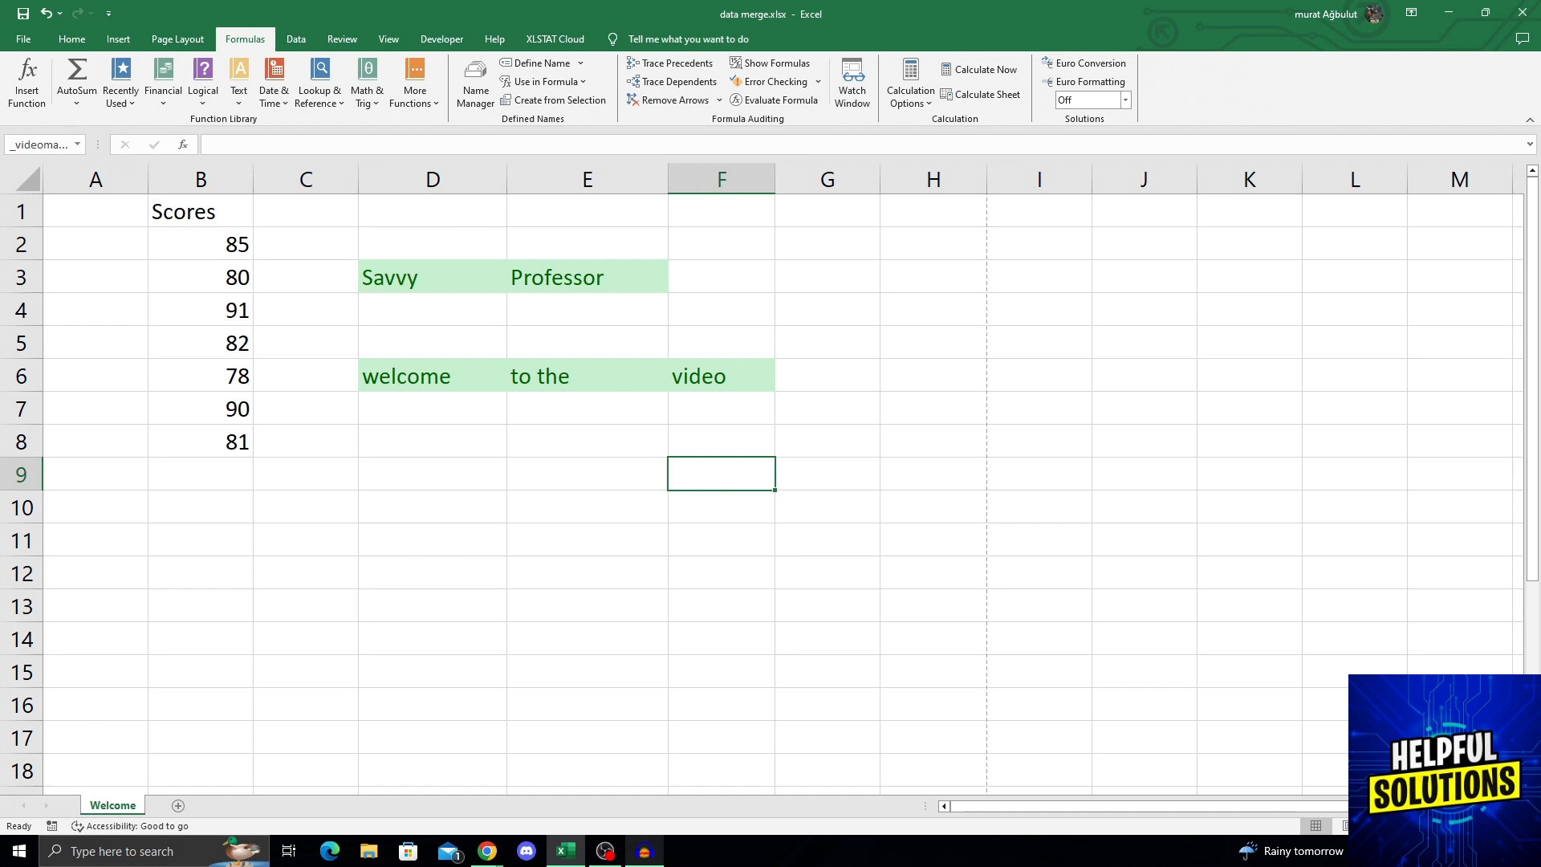
click(720, 178)
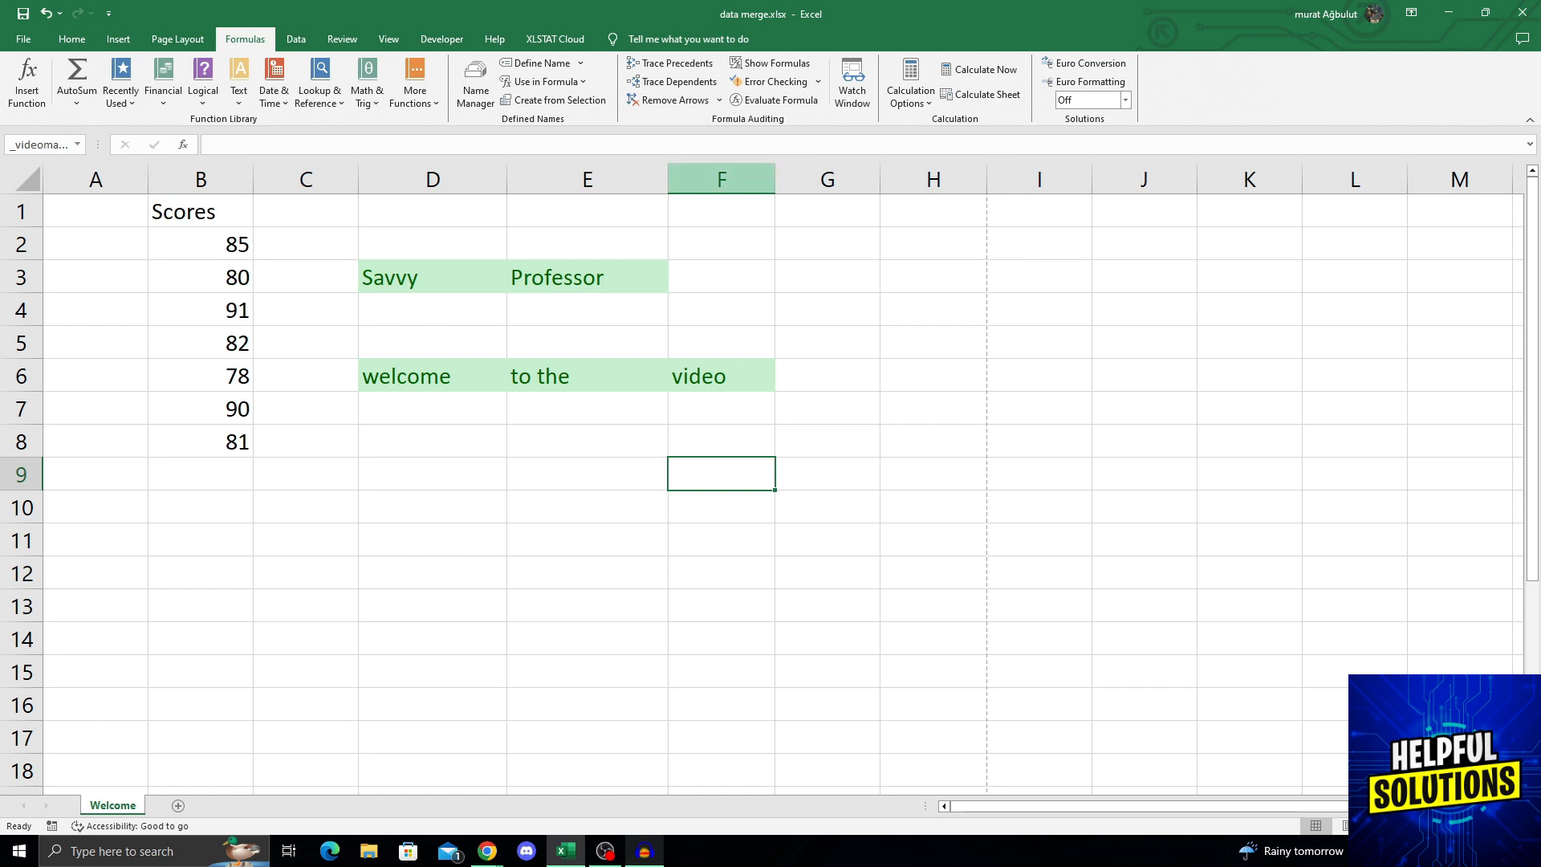
click(720, 507)
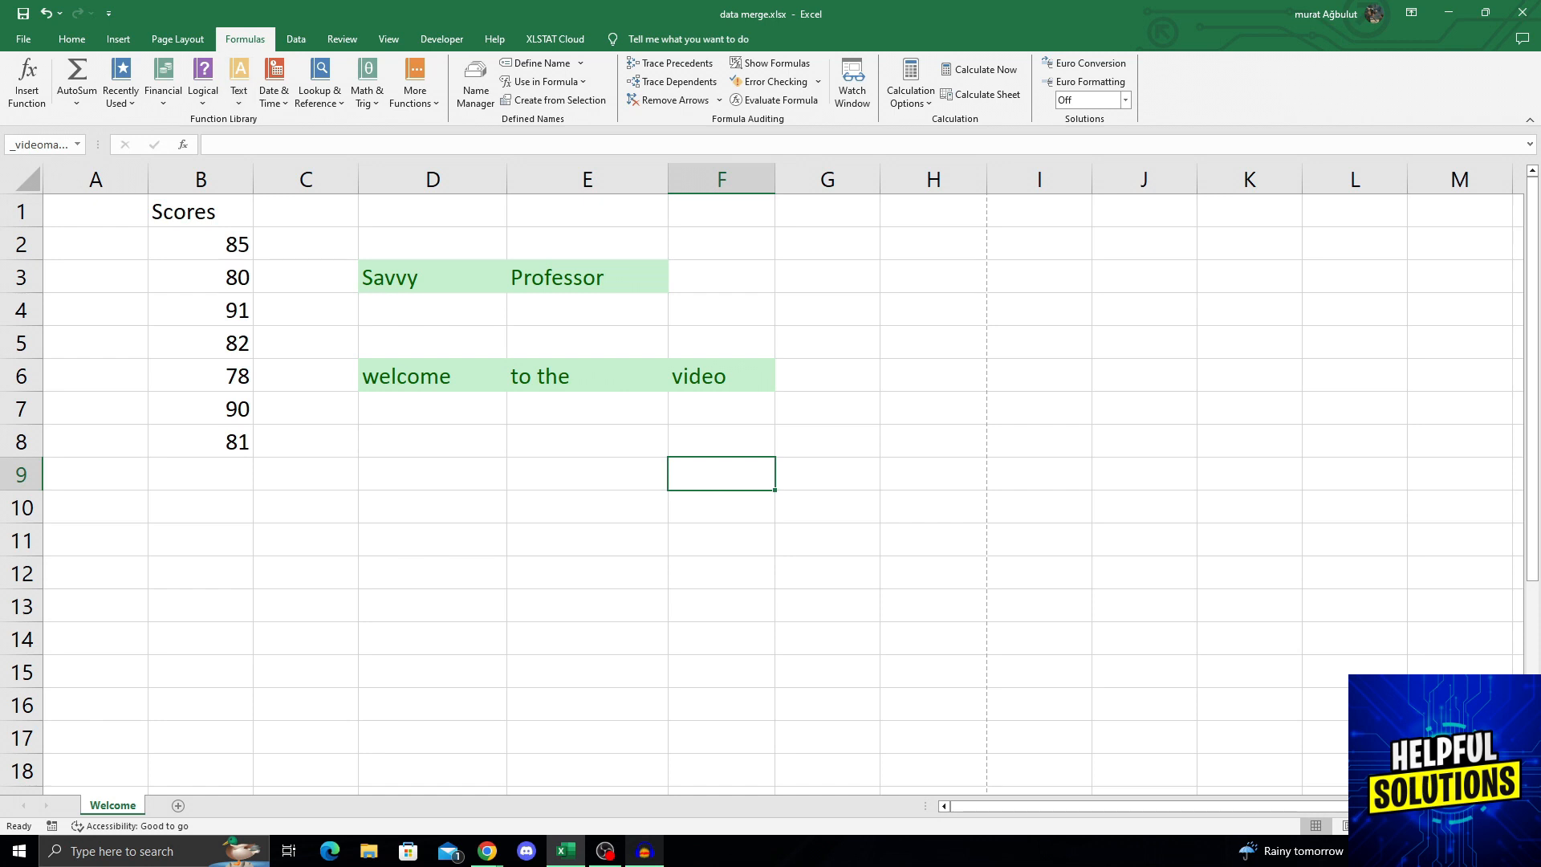
click(70, 38)
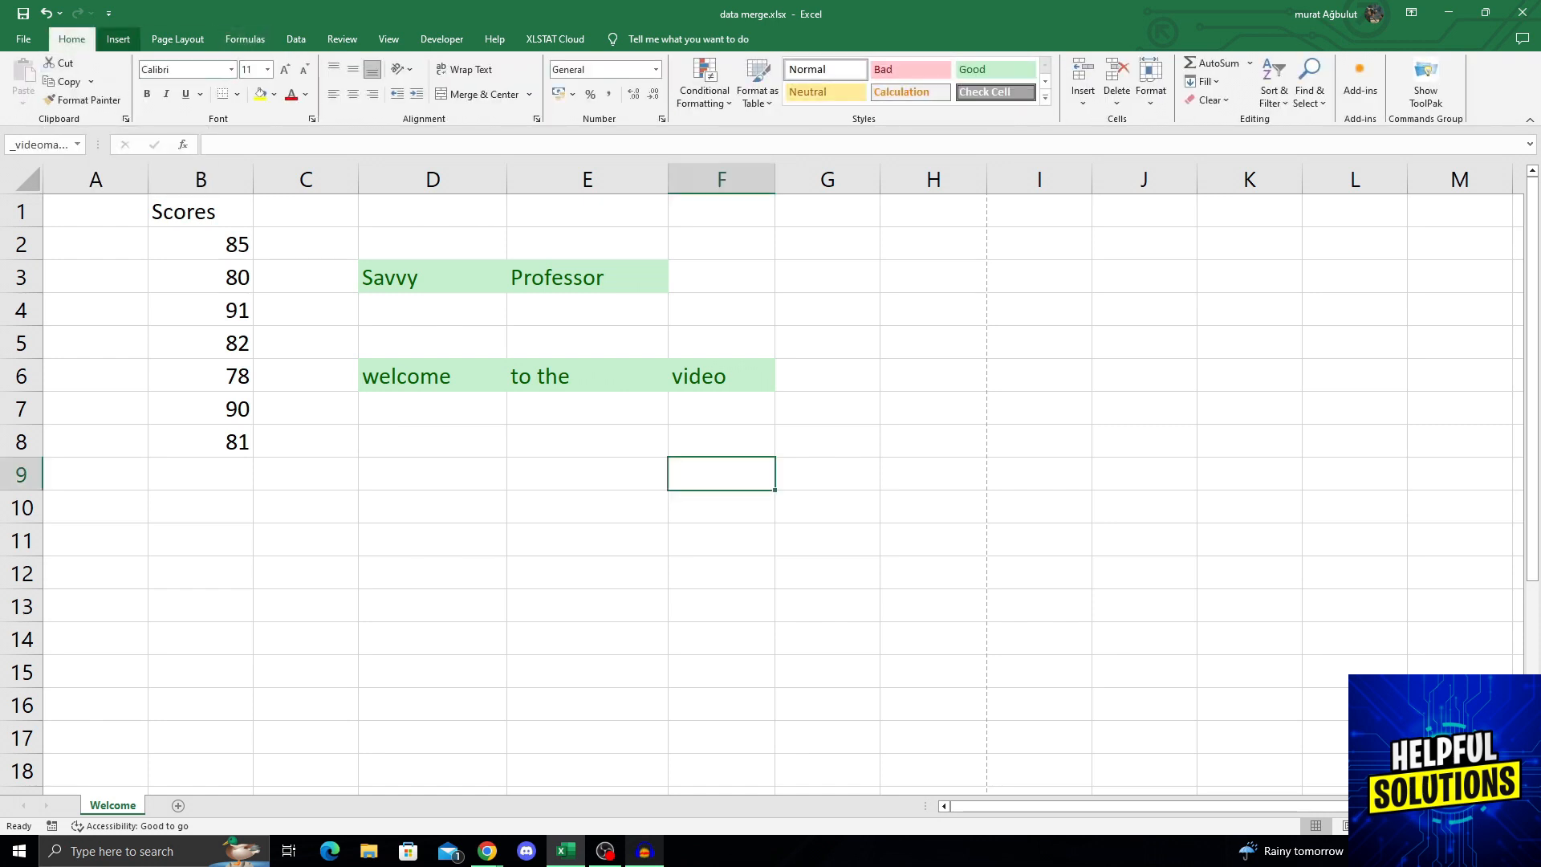
- Move from Page Layout to the Formulas ribbon with the defined-names tools
click(176, 38)
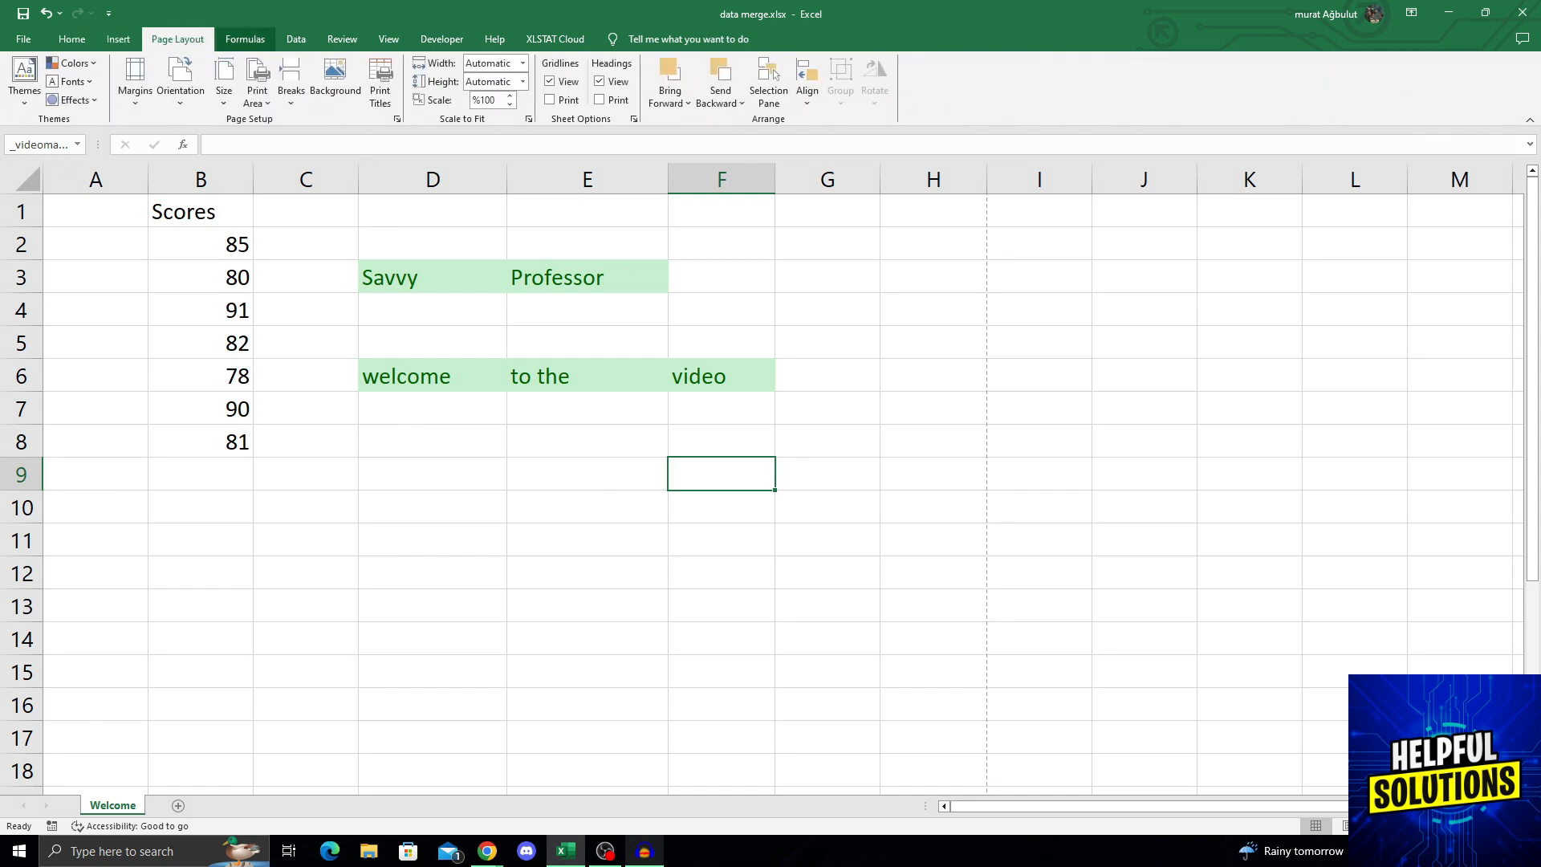
click(244, 39)
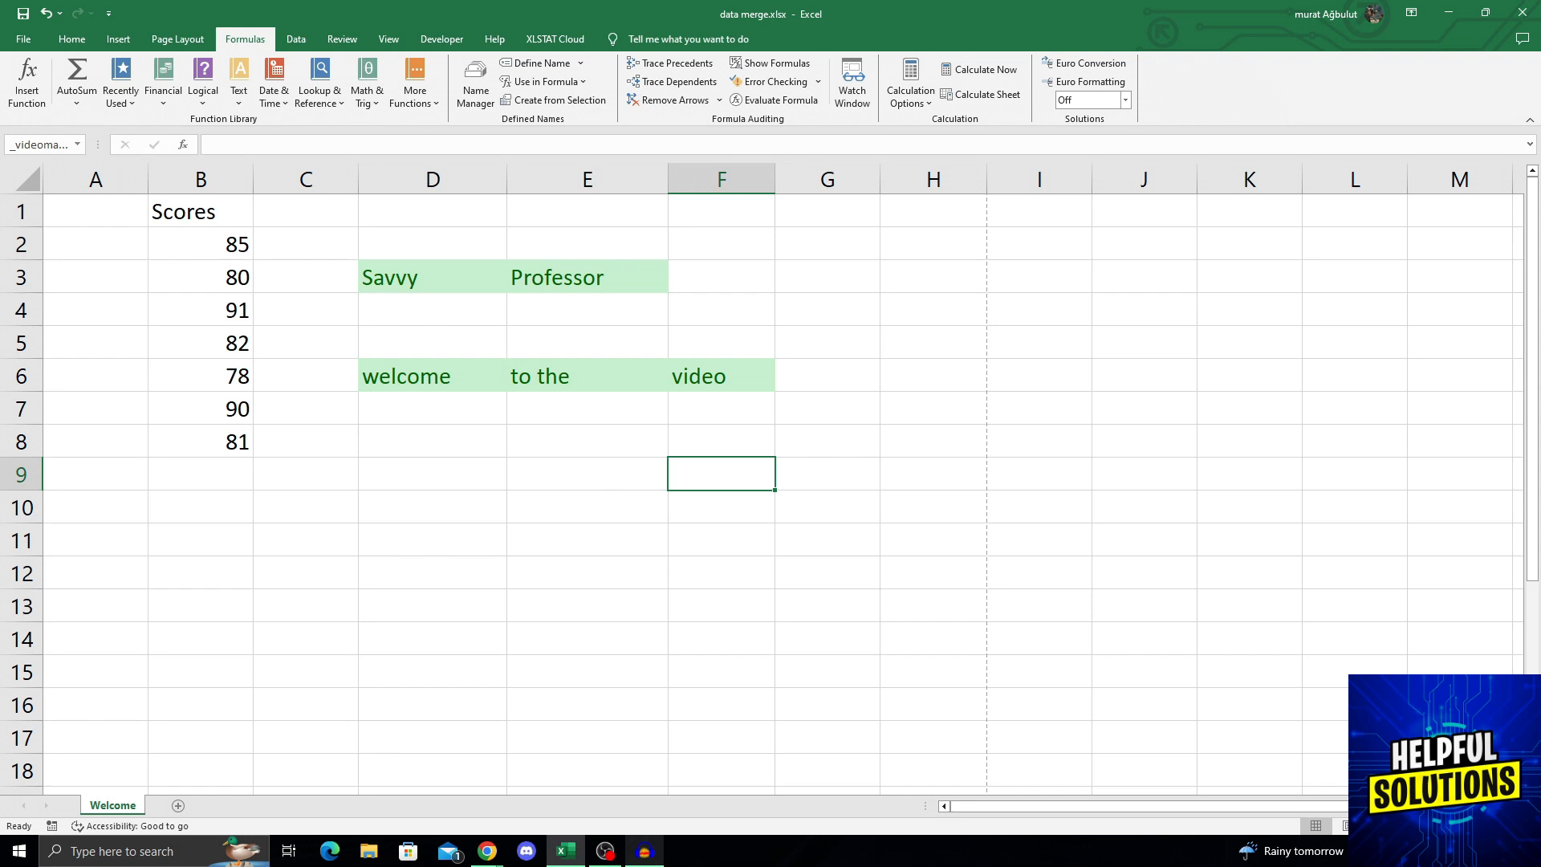
mouse_move(475, 82)
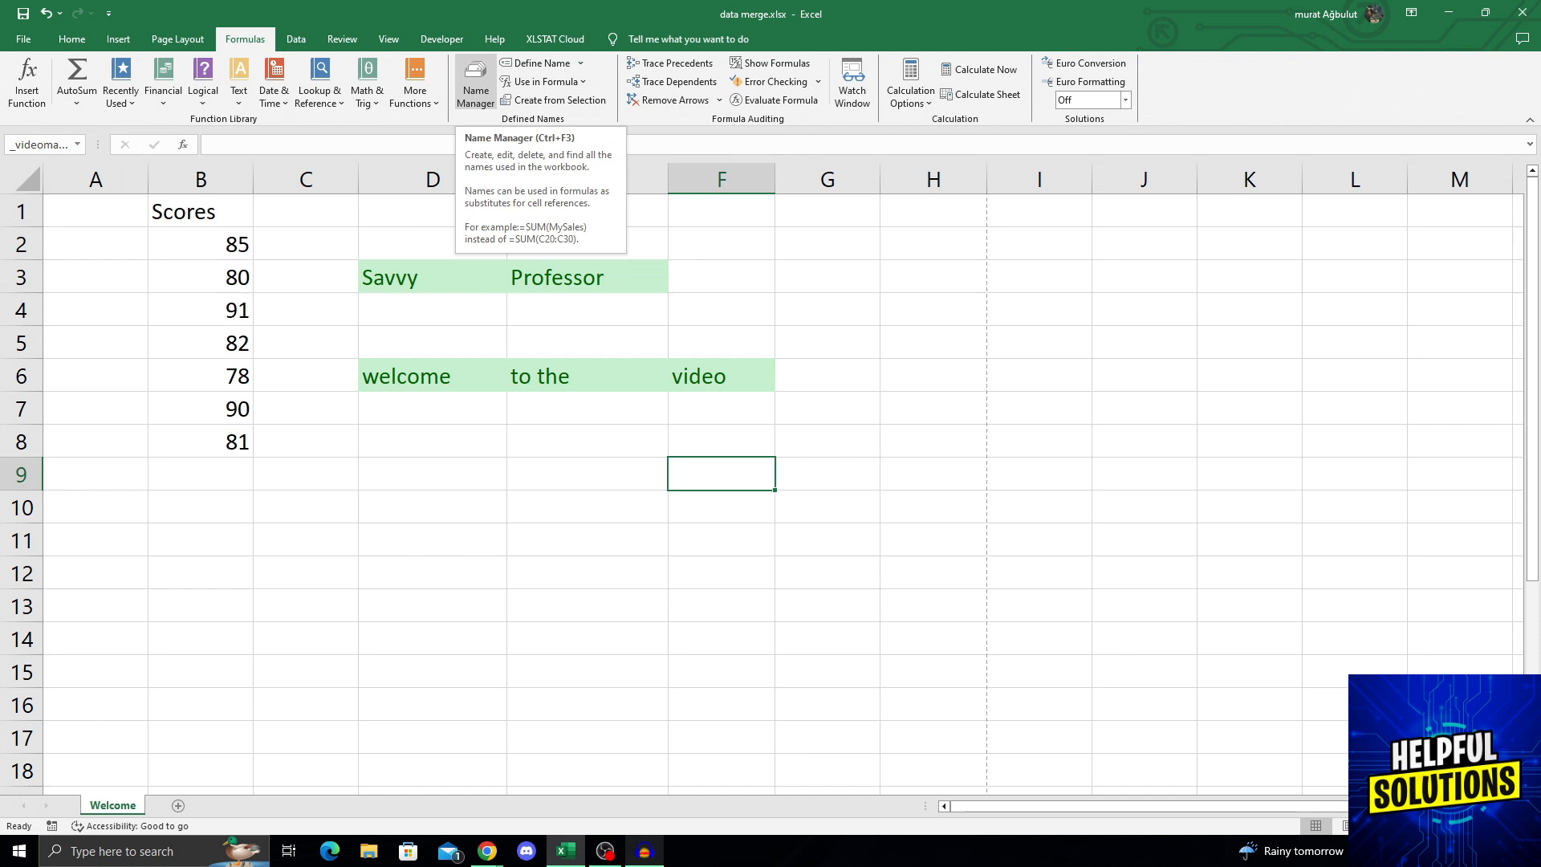
- Show Name Manager listing _videomanager, dfasdfas, ghdhg and videomanager, and select _videomanager
click(475, 83)
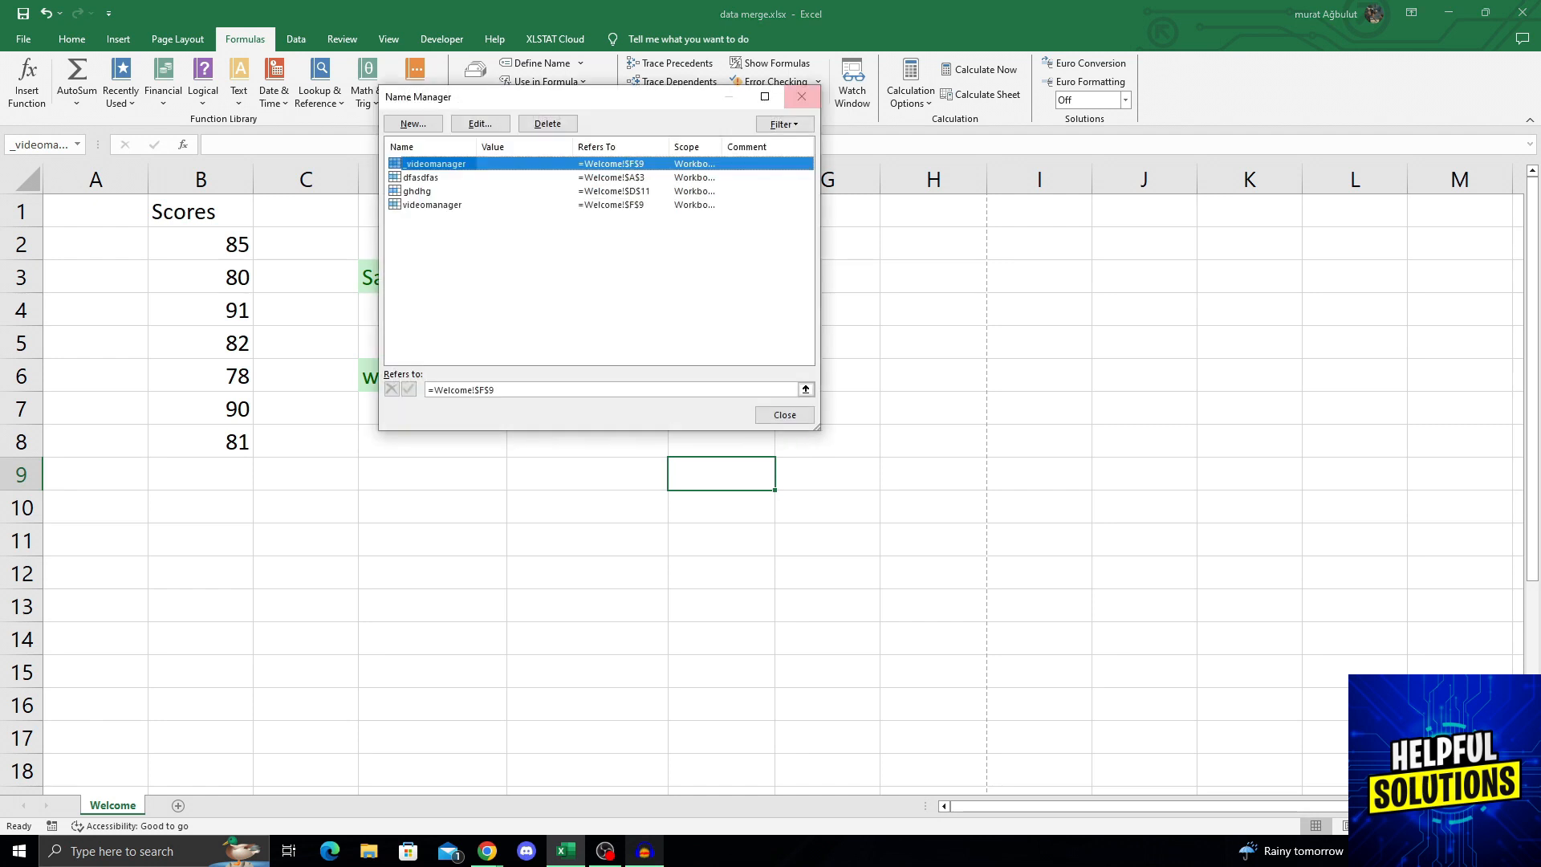
click(783, 414)
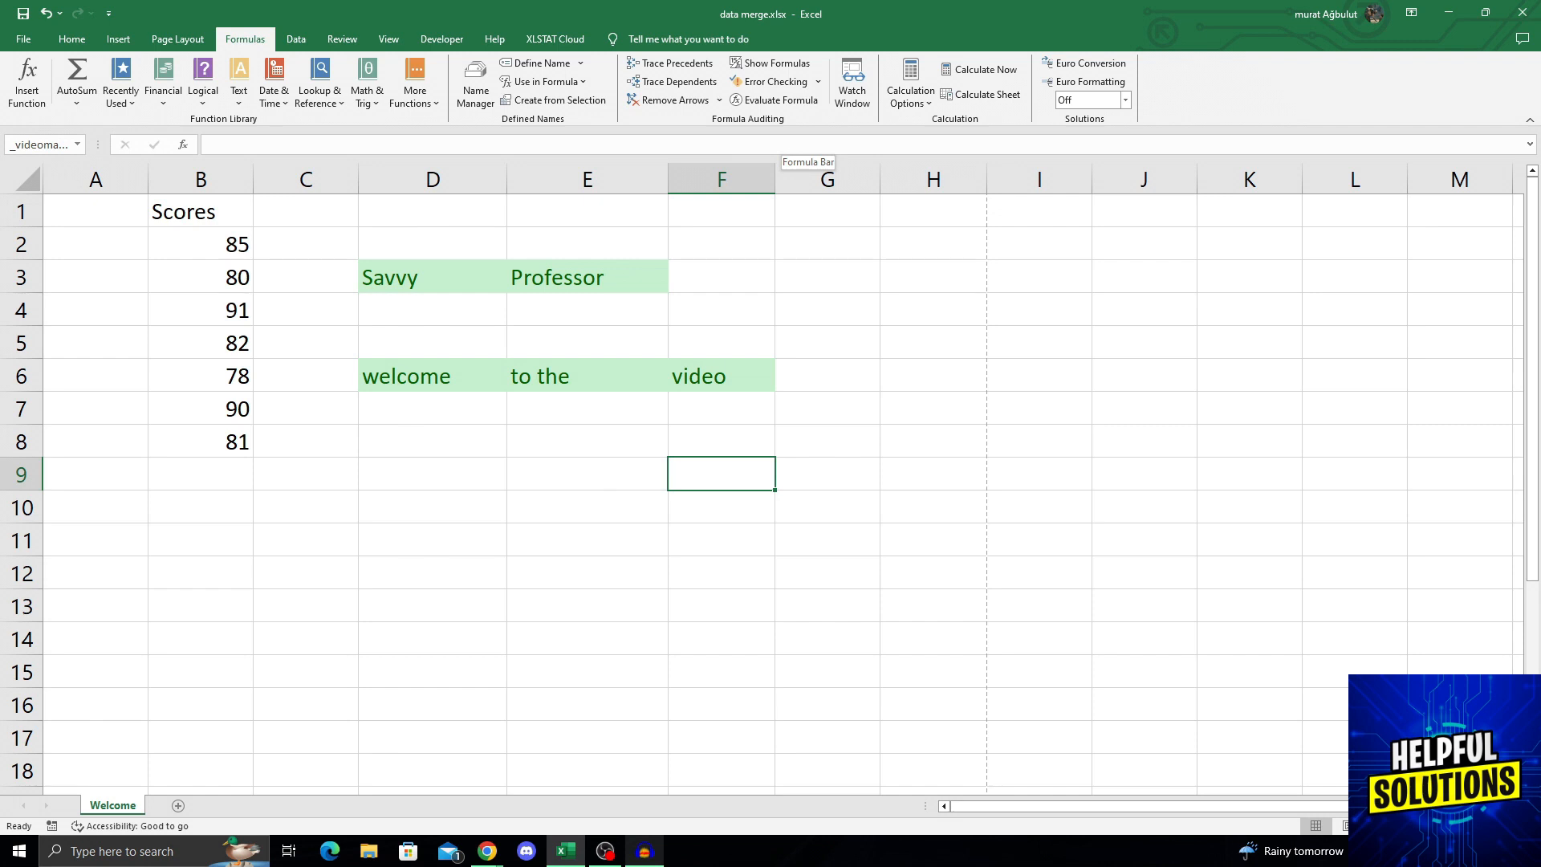
click(475, 83)
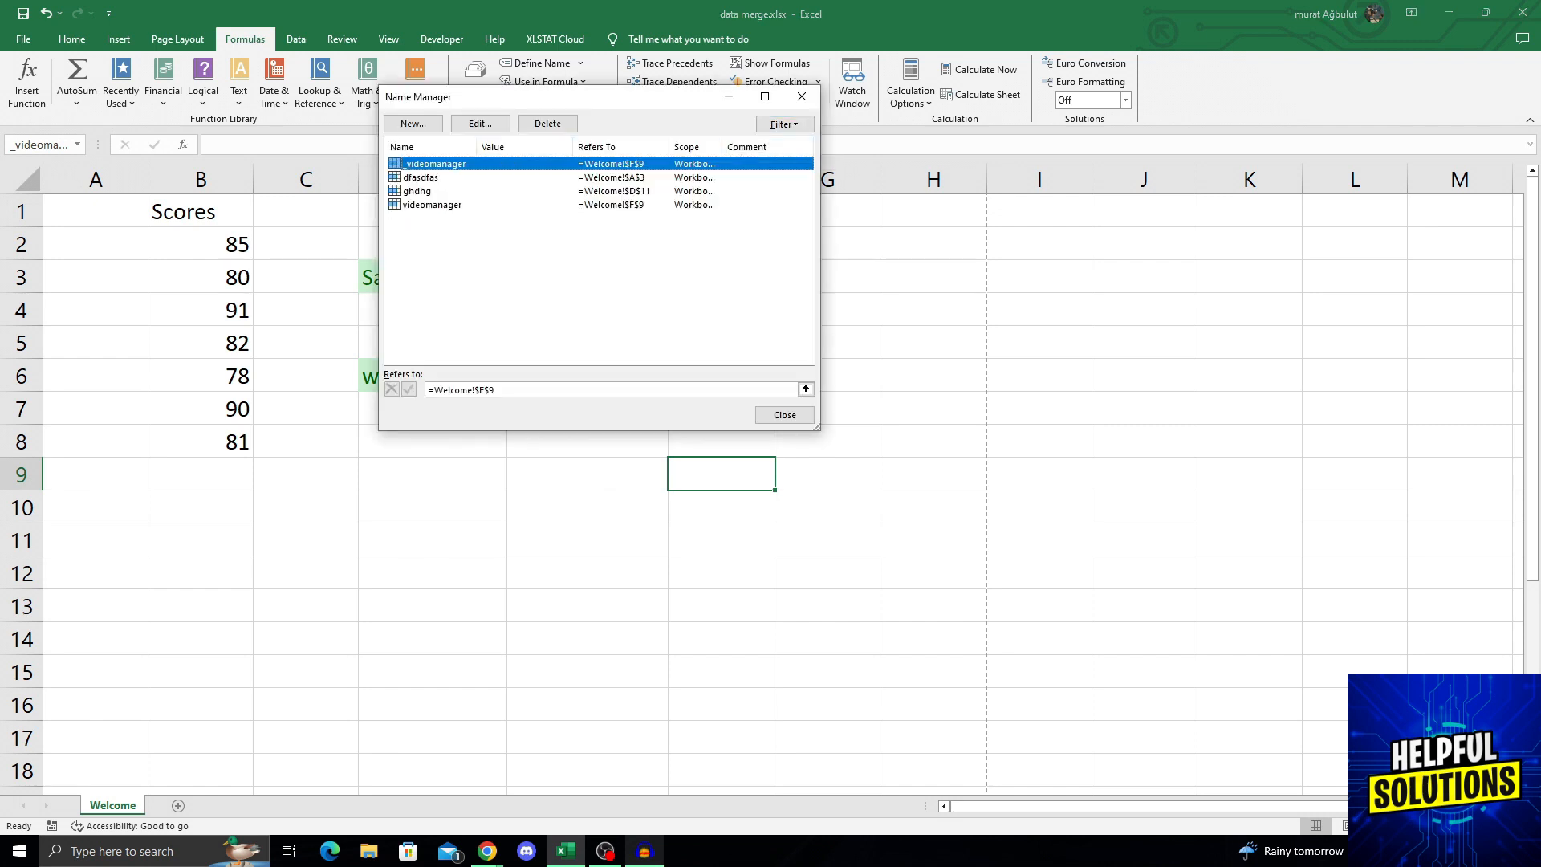
click(452, 176)
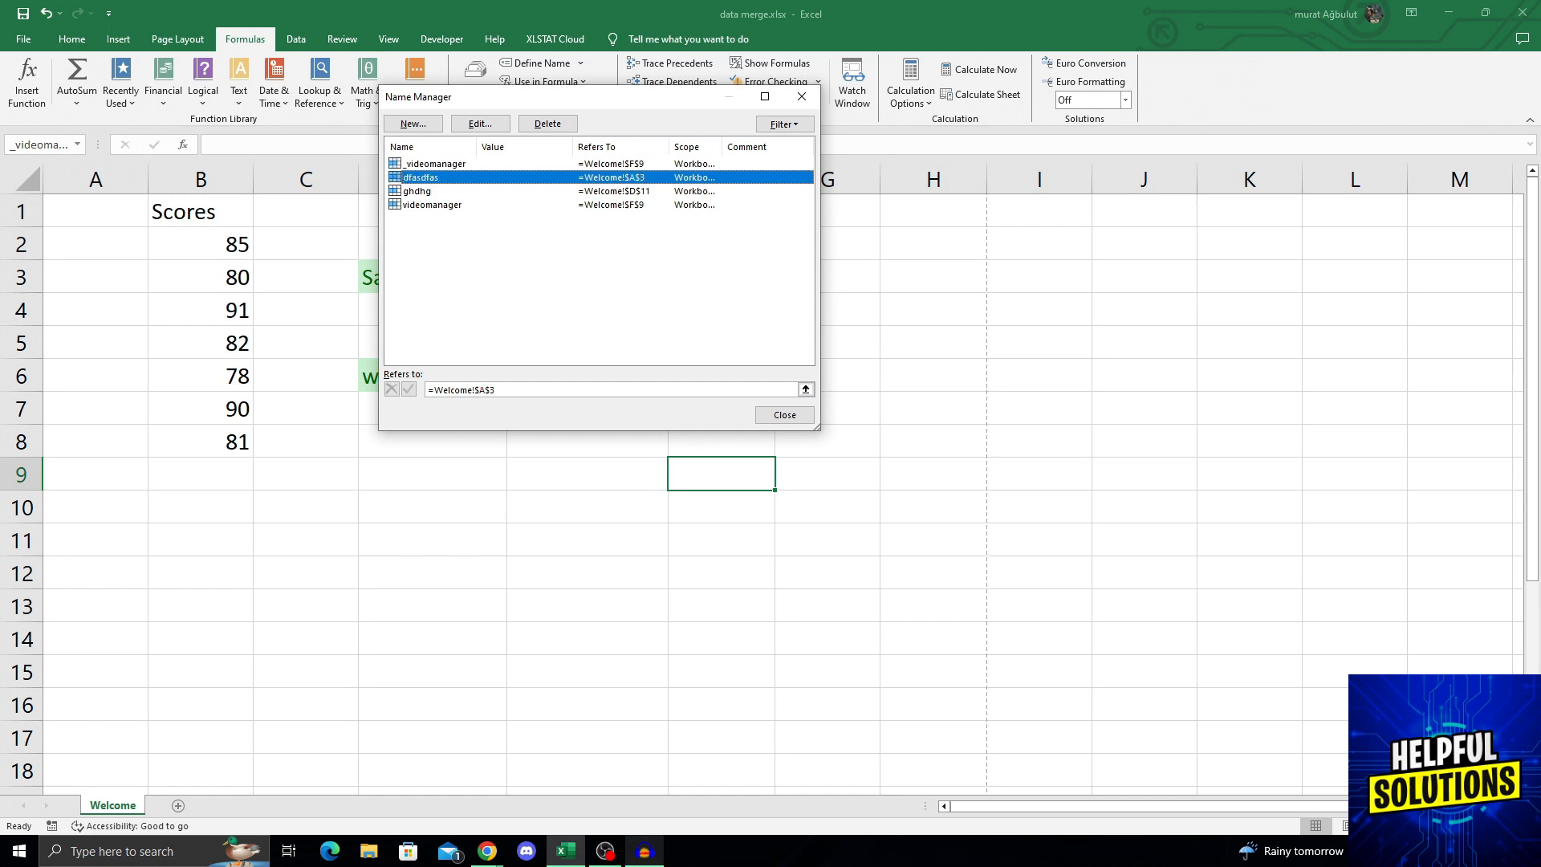
click(432, 164)
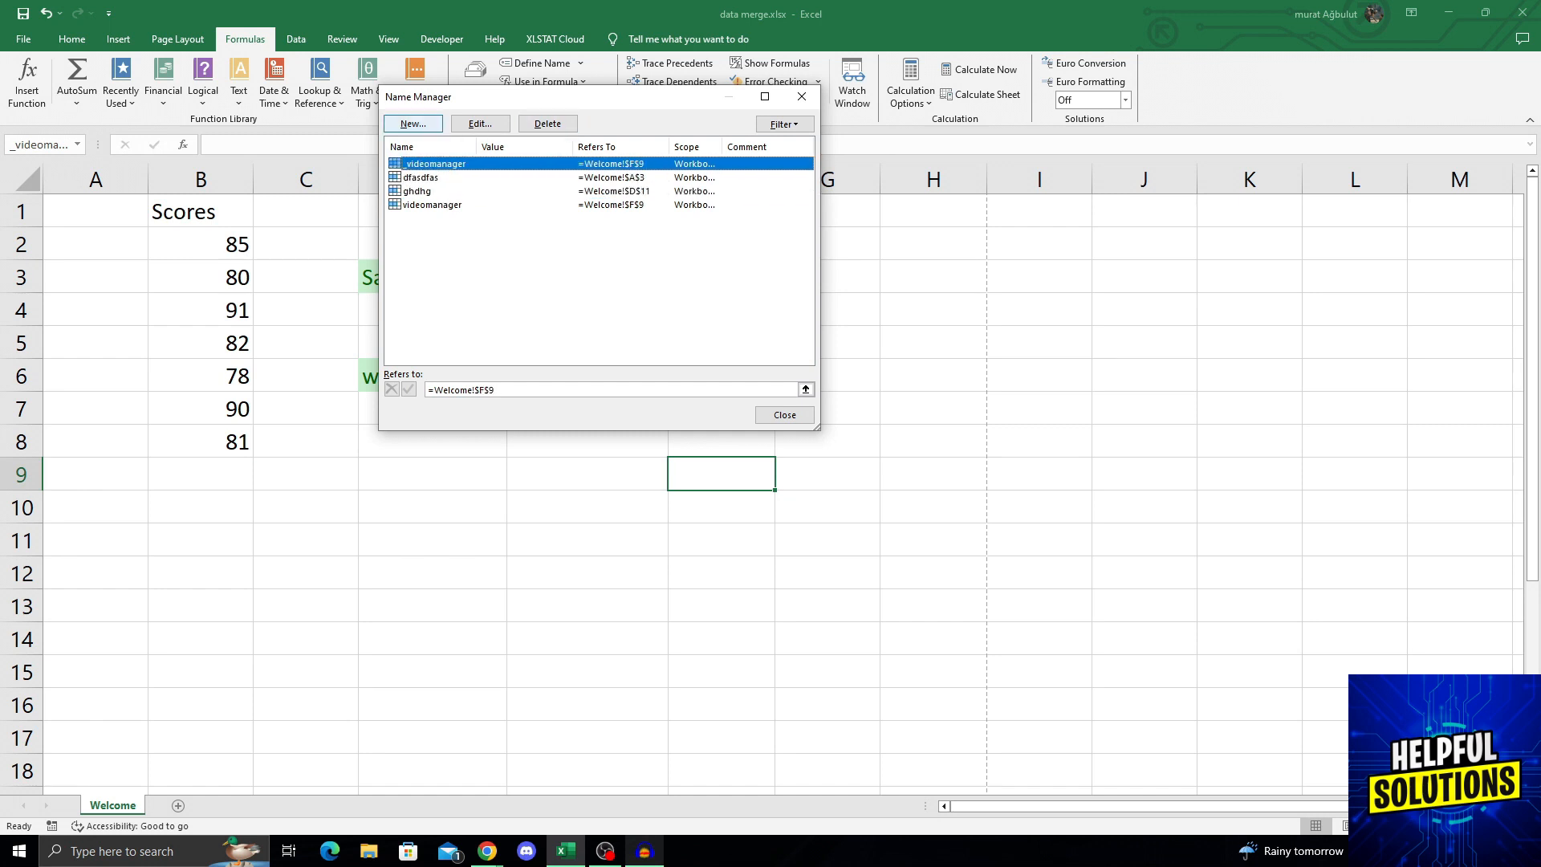
- Delete _videomanager, dfasdfas, ghdhg and videomanager, leaving the names list empty
click(546, 124)
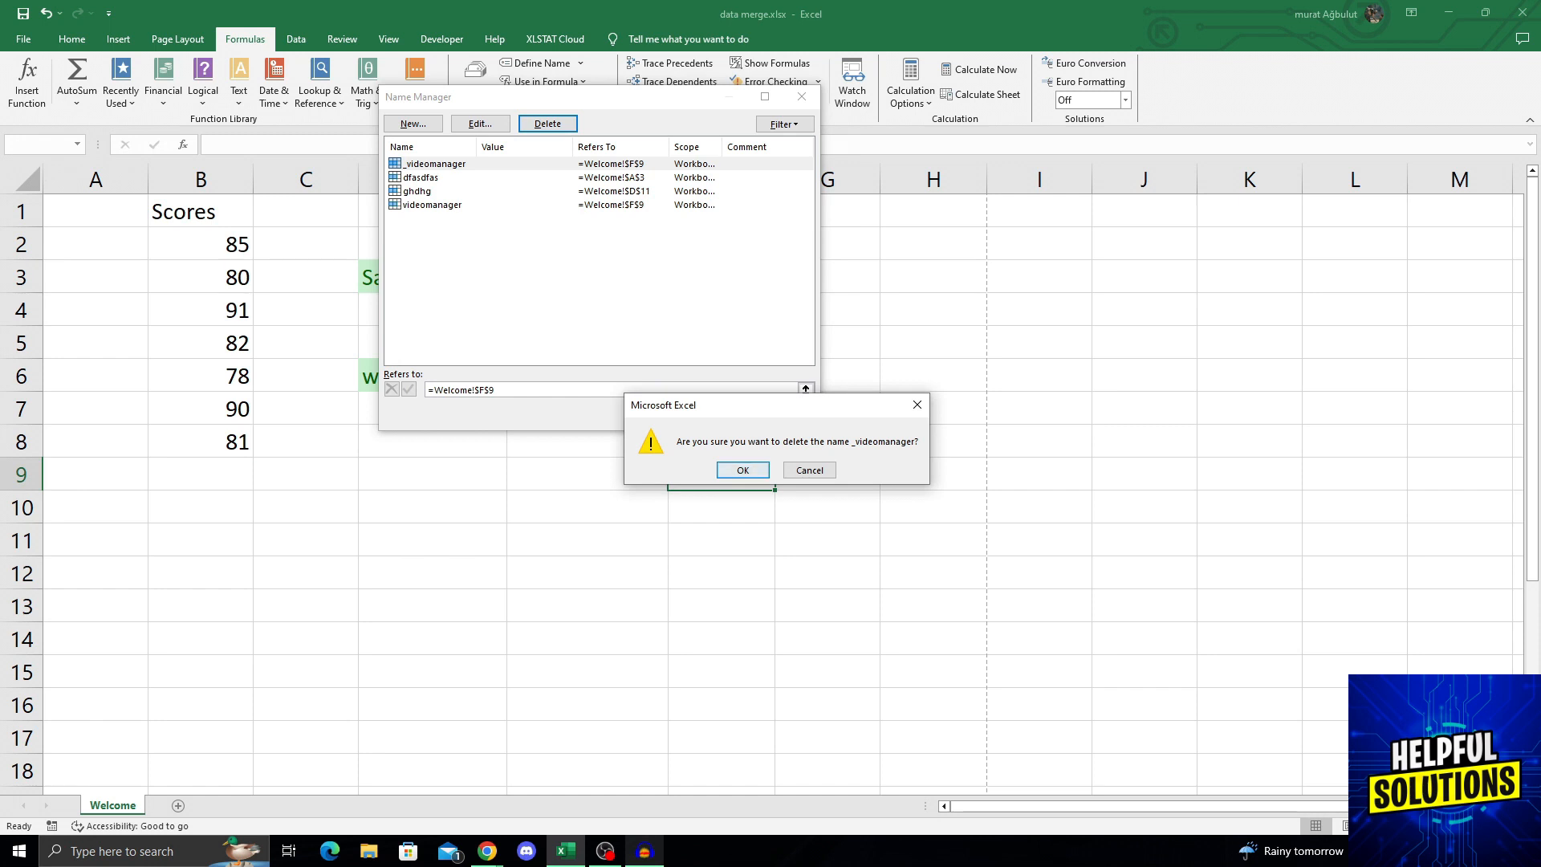
click(741, 470)
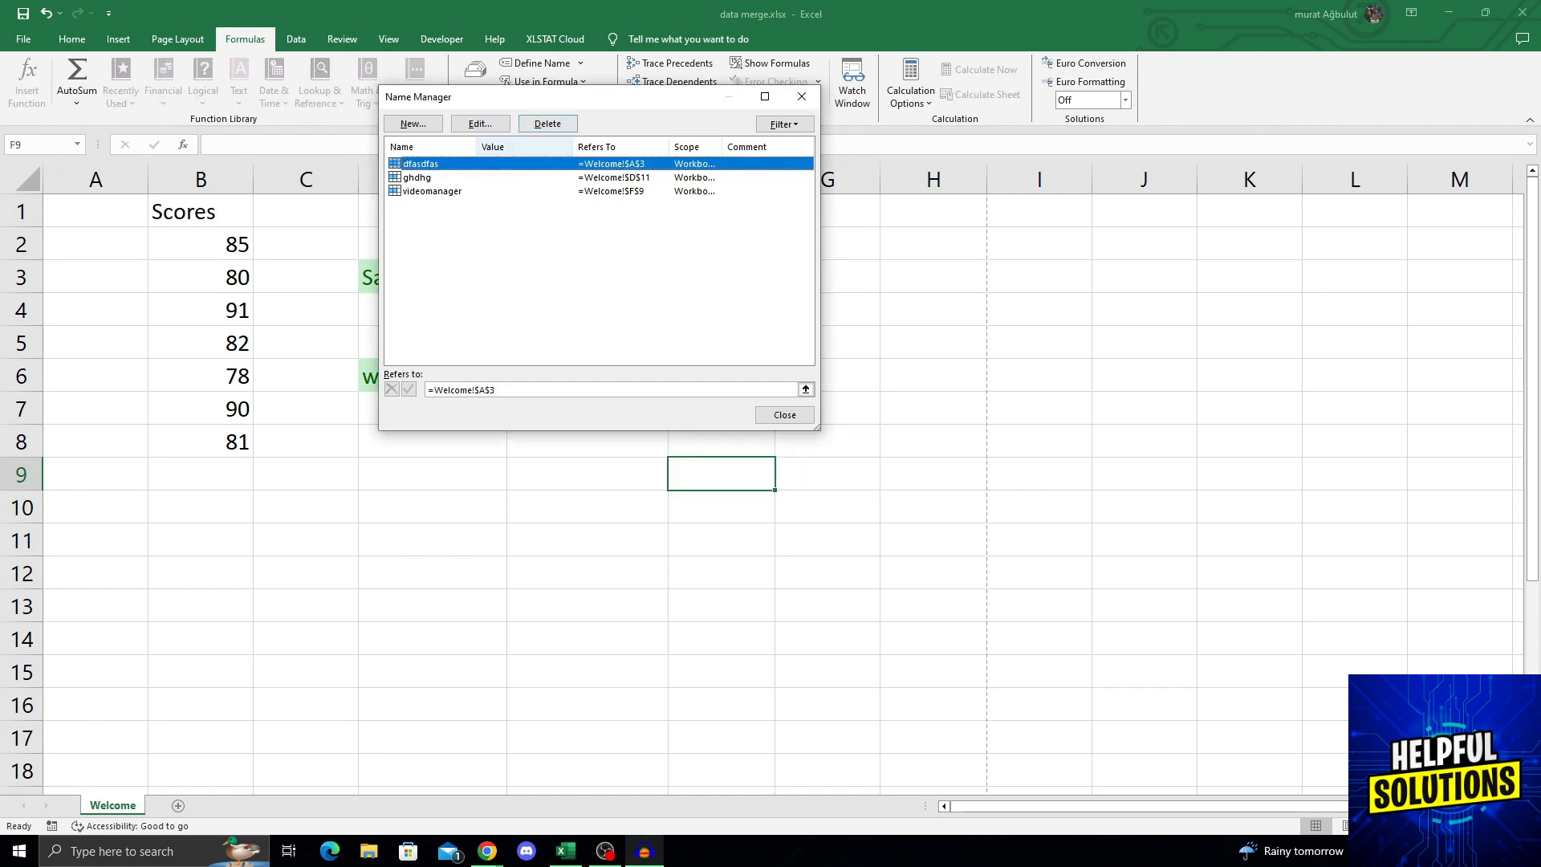
click(546, 123)
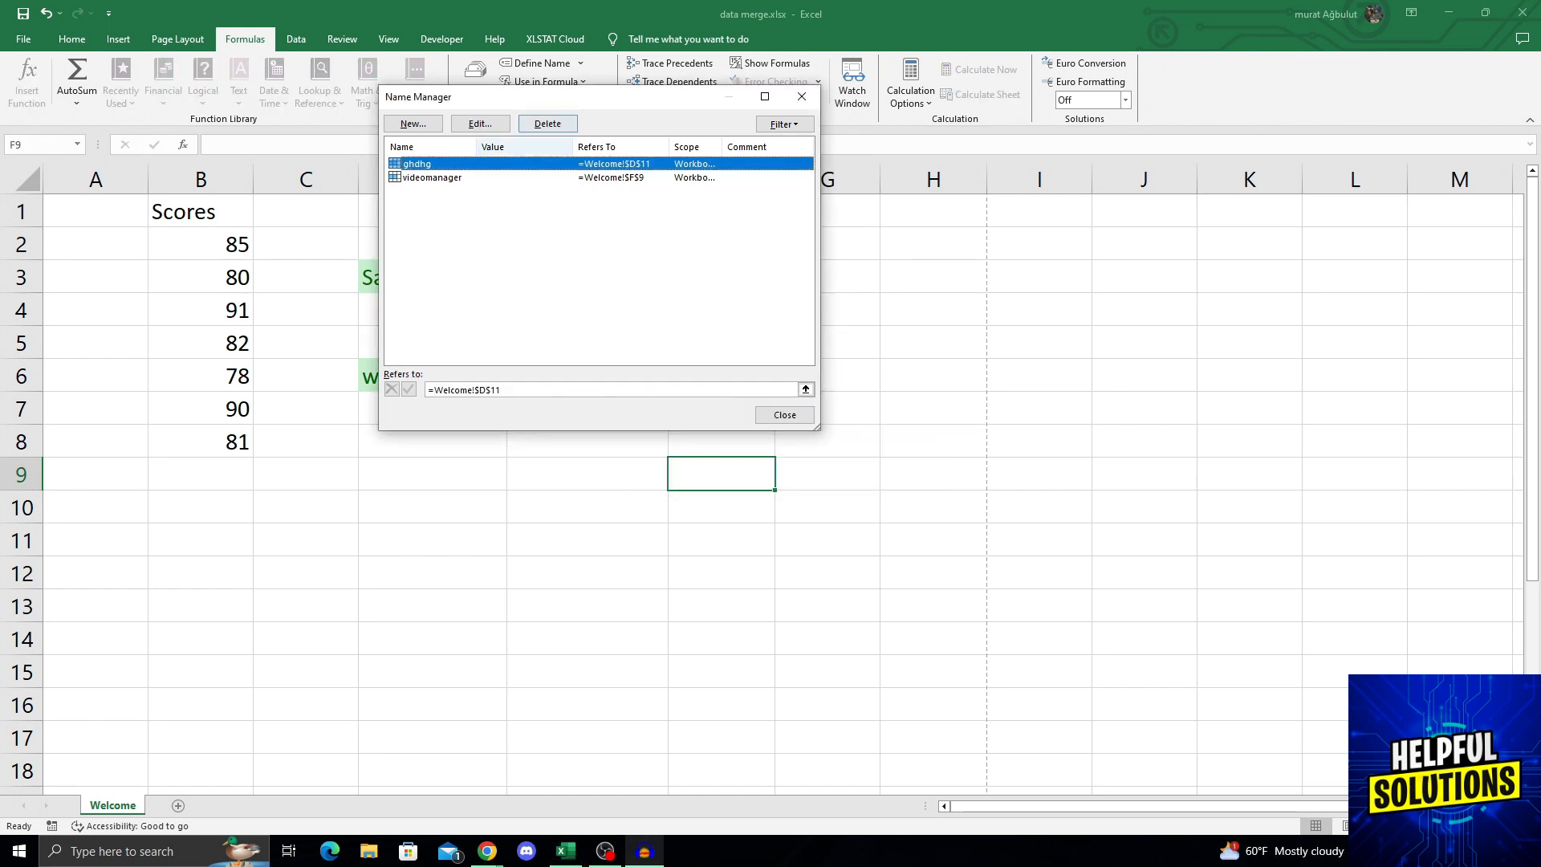
click(546, 124)
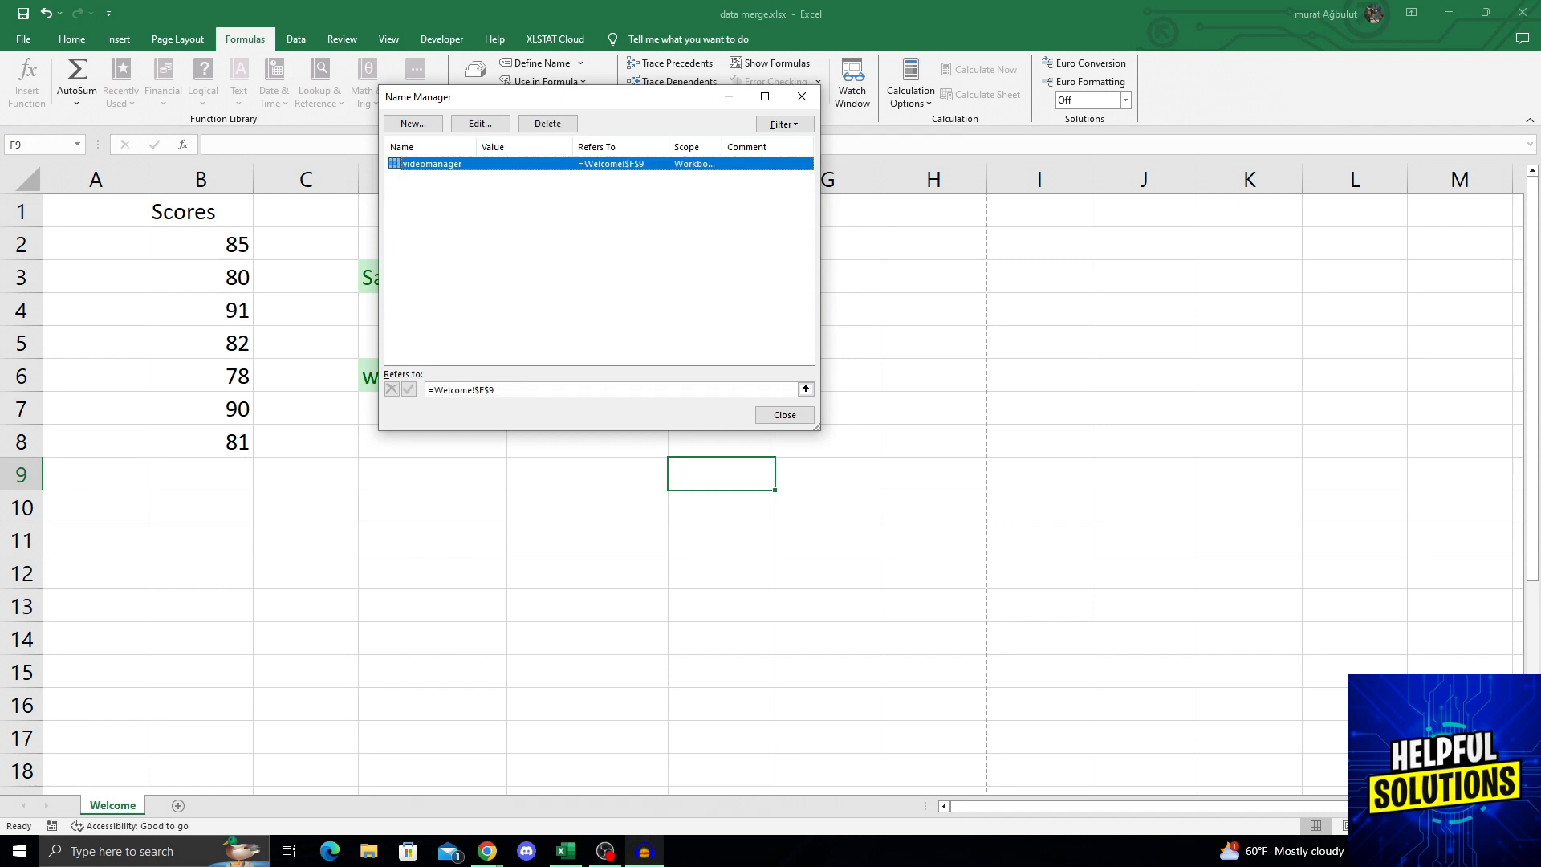
click(546, 124)
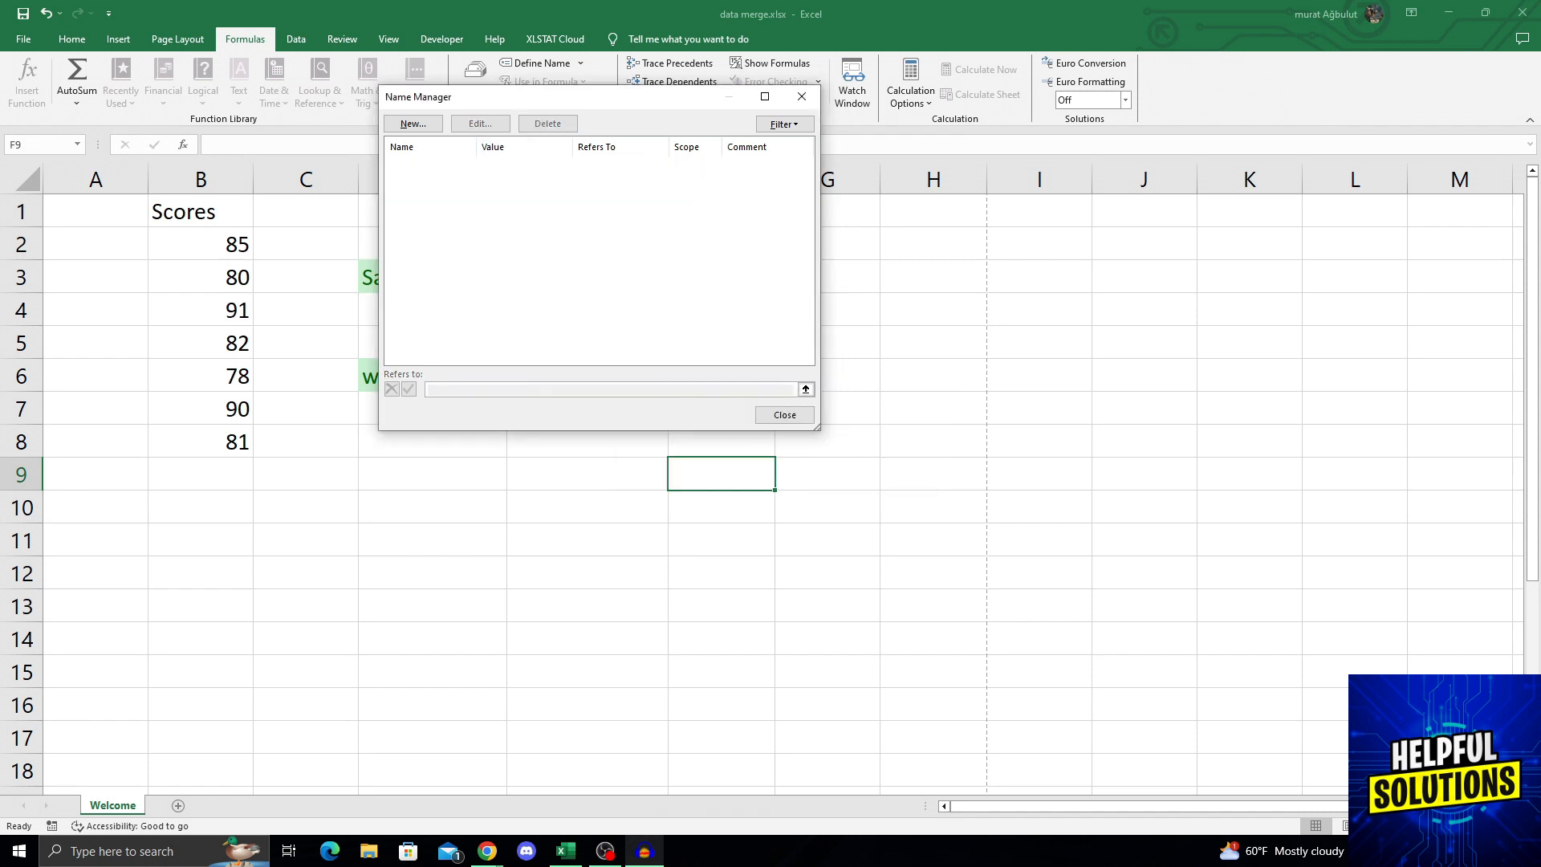